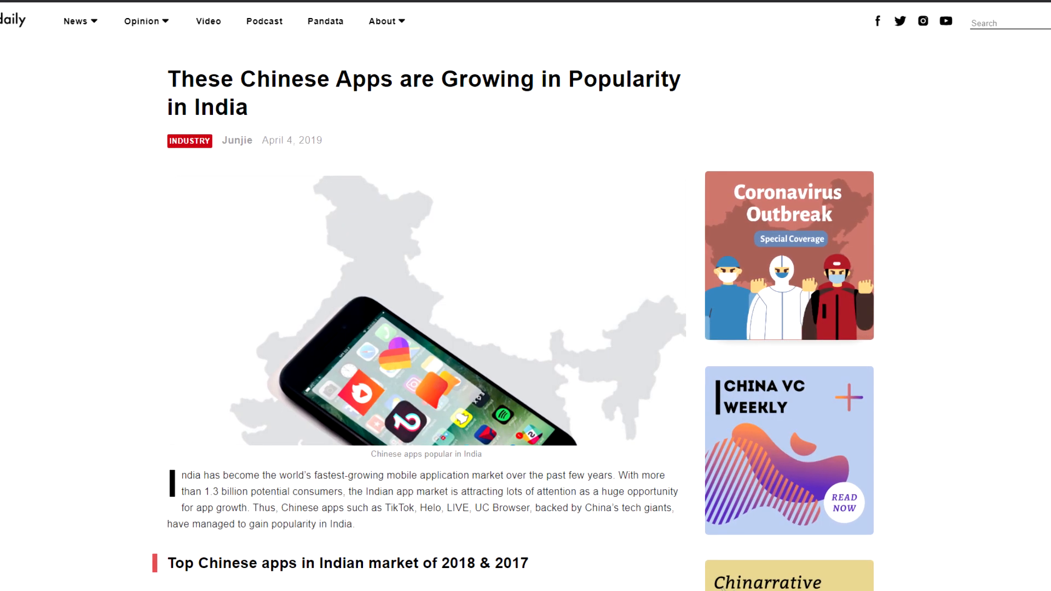
{"action": "scroll", "scroll_direction": "down", "scroll_amount": 3}
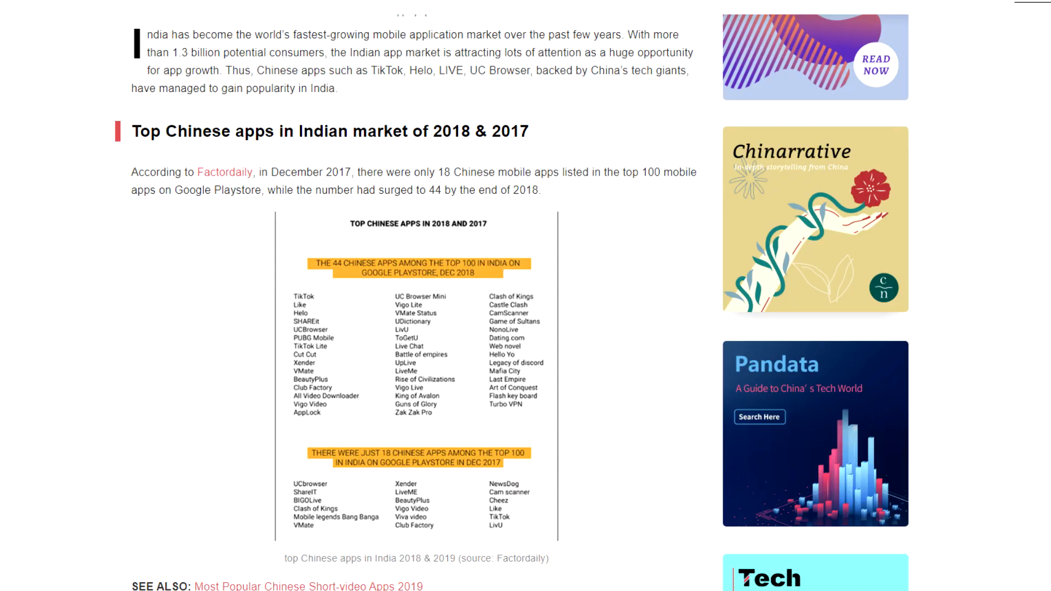
{"action": "scroll", "scroll_direction": "up", "scroll_amount": 3}
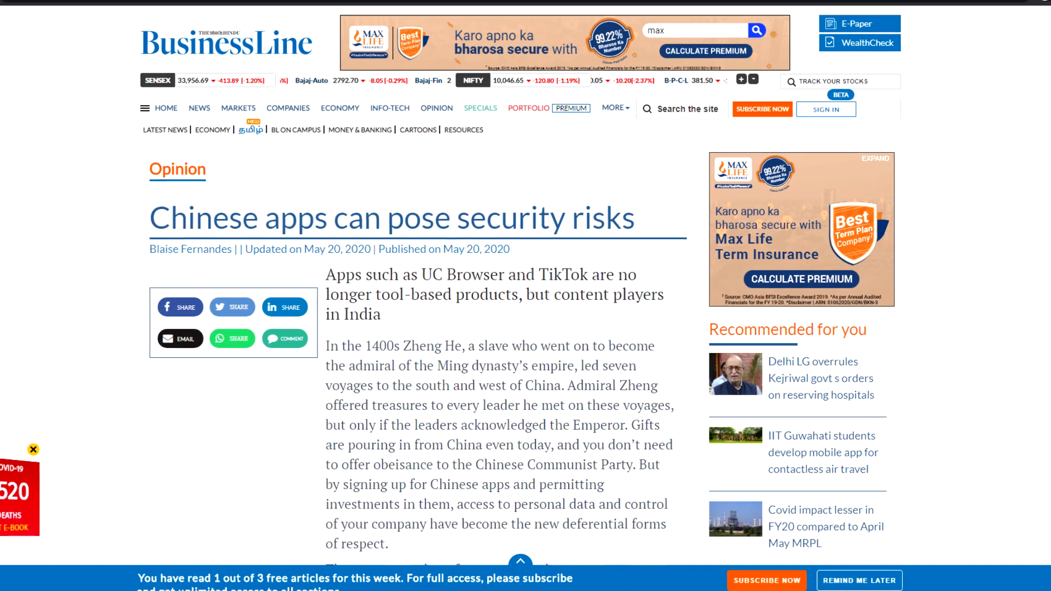
{"action": "scroll", "scroll_direction": "up", "scroll_amount": 3}
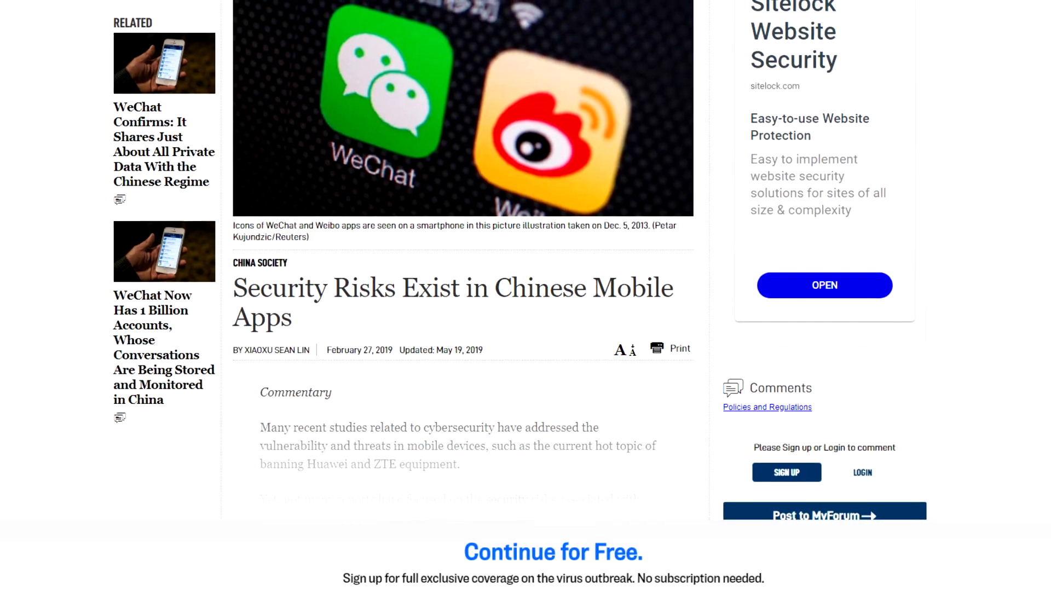
{"action": "scroll", "scroll_direction": "down", "scroll_amount": 3}
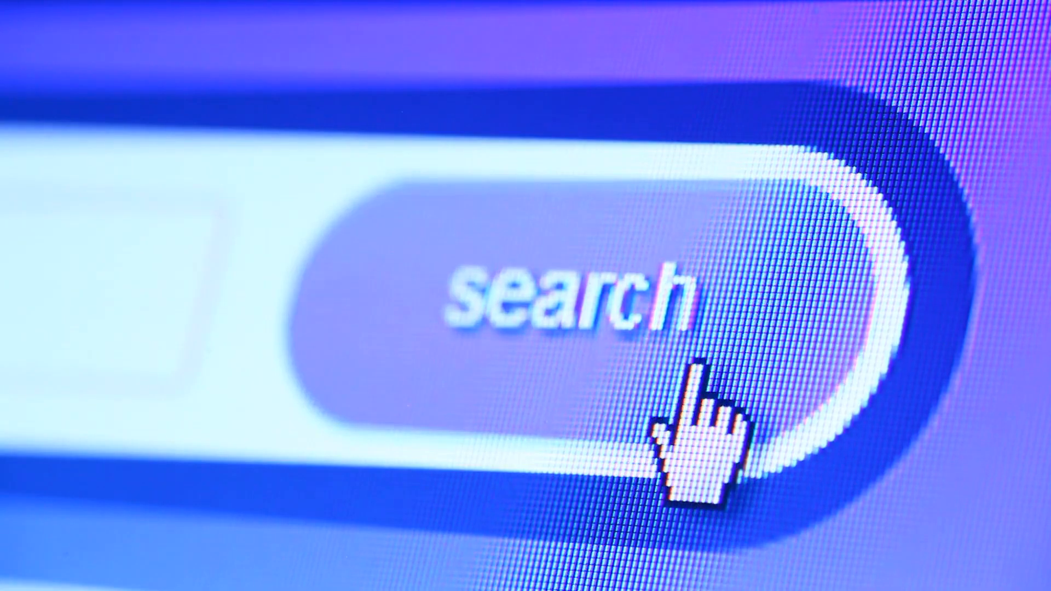
{"action": "mouse_move", "coordinate": [663, 395]}
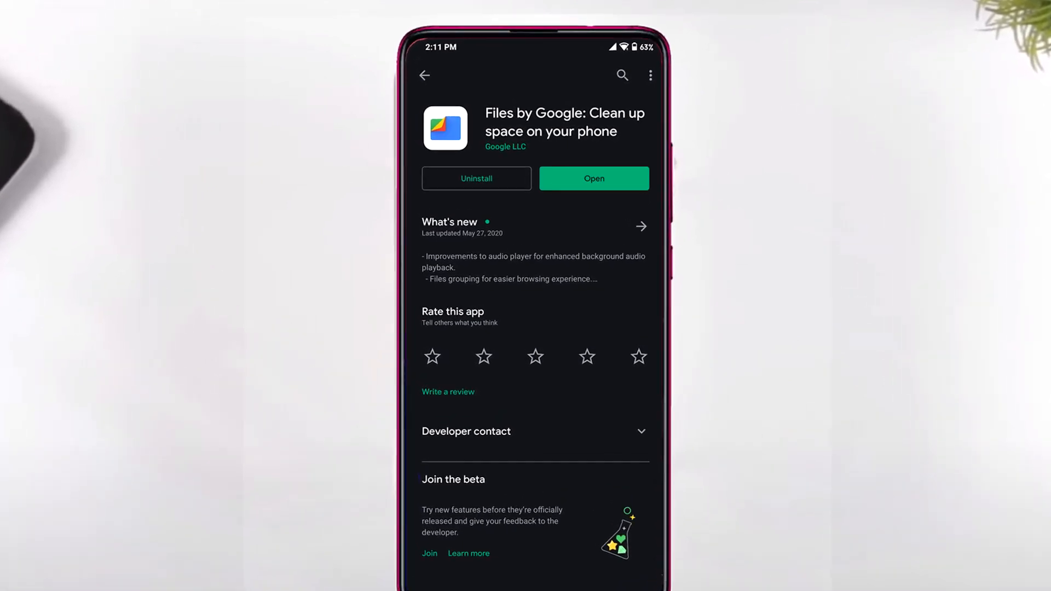
{"action": "left_click", "coordinate": [592, 179]}
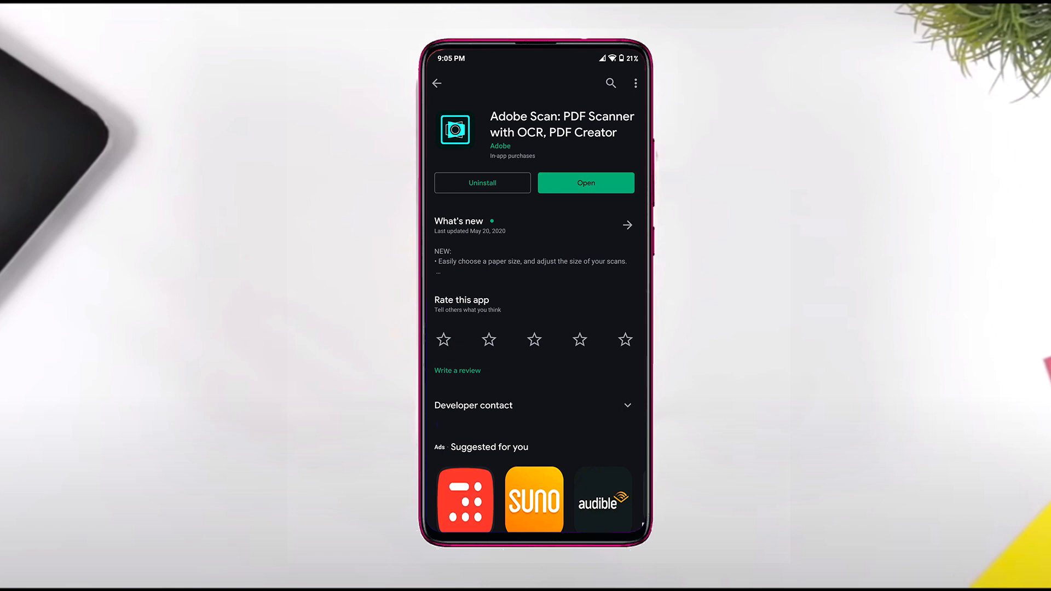
{"action": "left_click", "coordinate": [584, 183]}
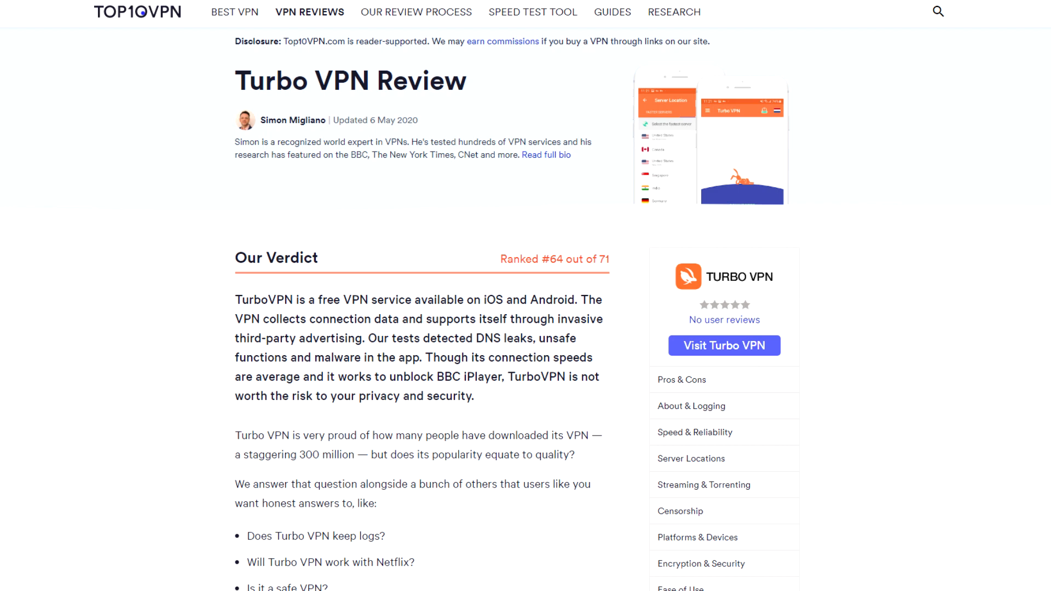
{"action": "scroll", "scroll_direction": "down", "scroll_amount": 3}
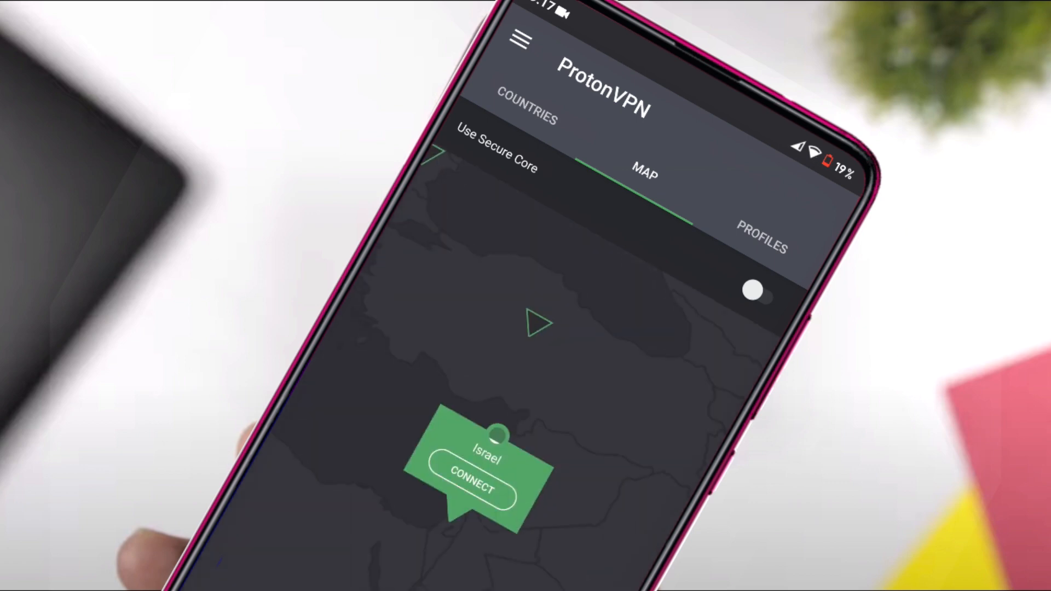
{"action": "left_click", "coordinate": [471, 484]}
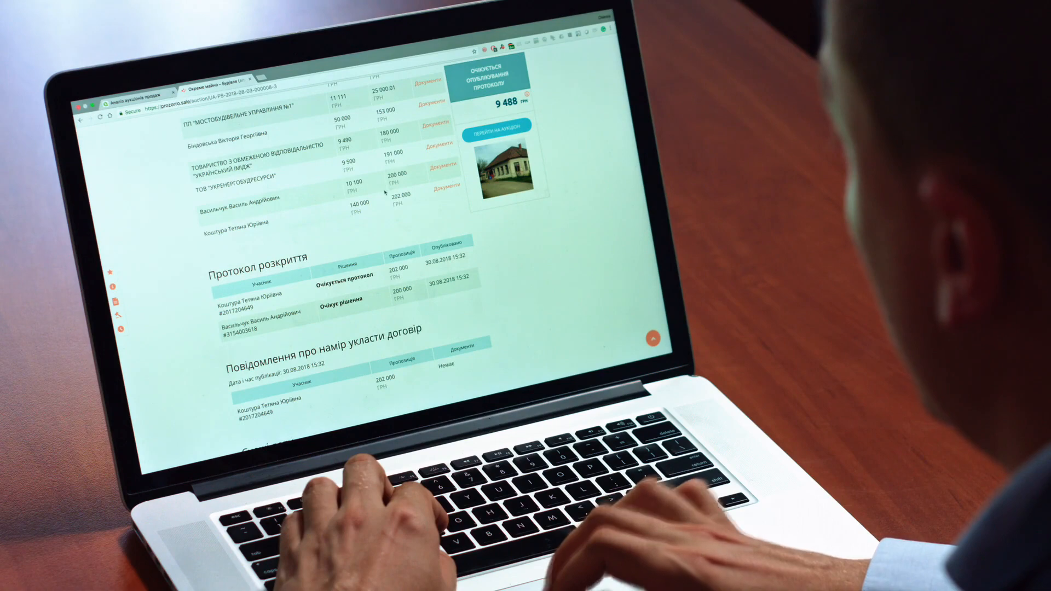
{"action": "scroll", "scroll_direction": "down", "scroll_amount": 3}
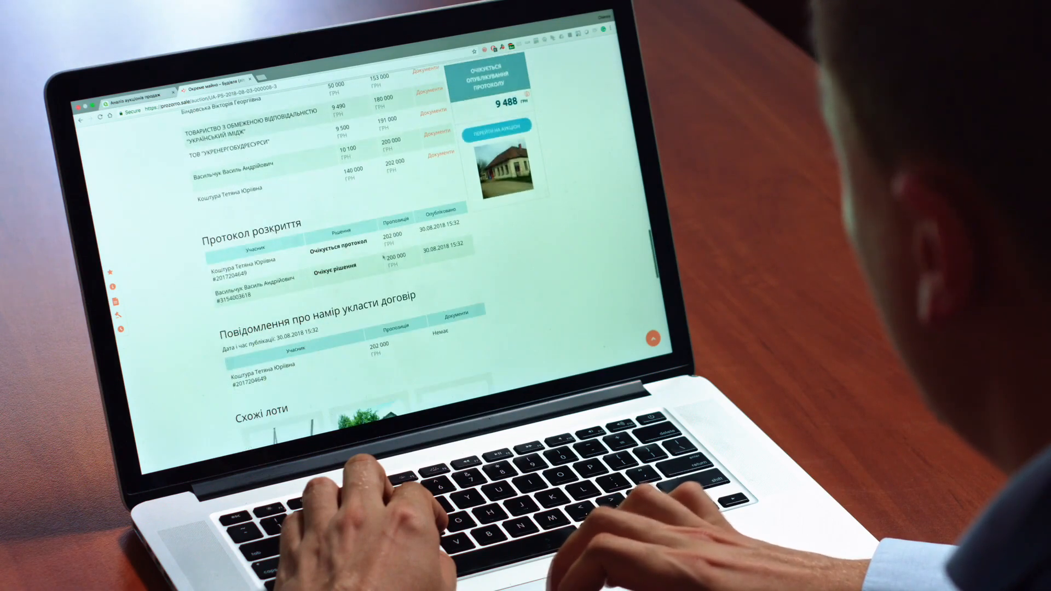